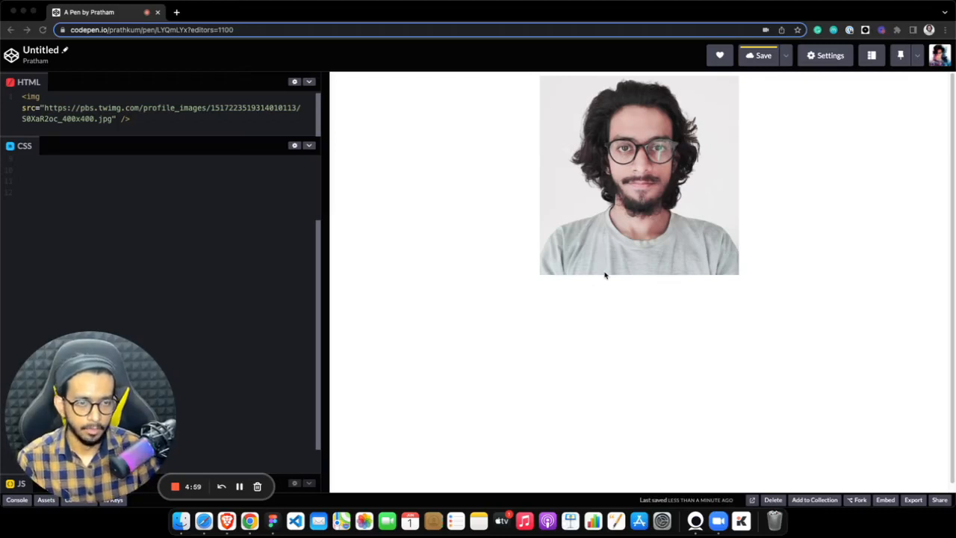
pyautogui.moveTo(580, 287)
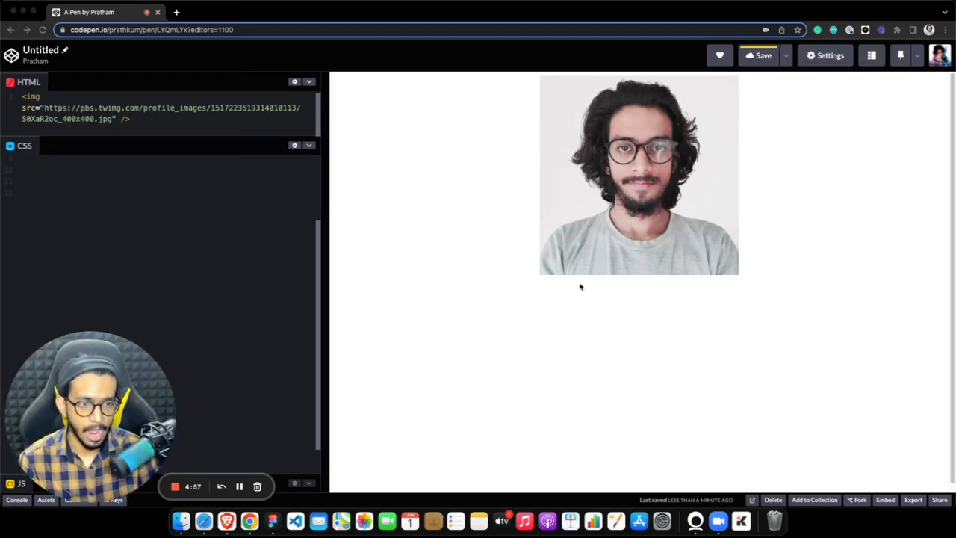
pyautogui.moveTo(550, 281)
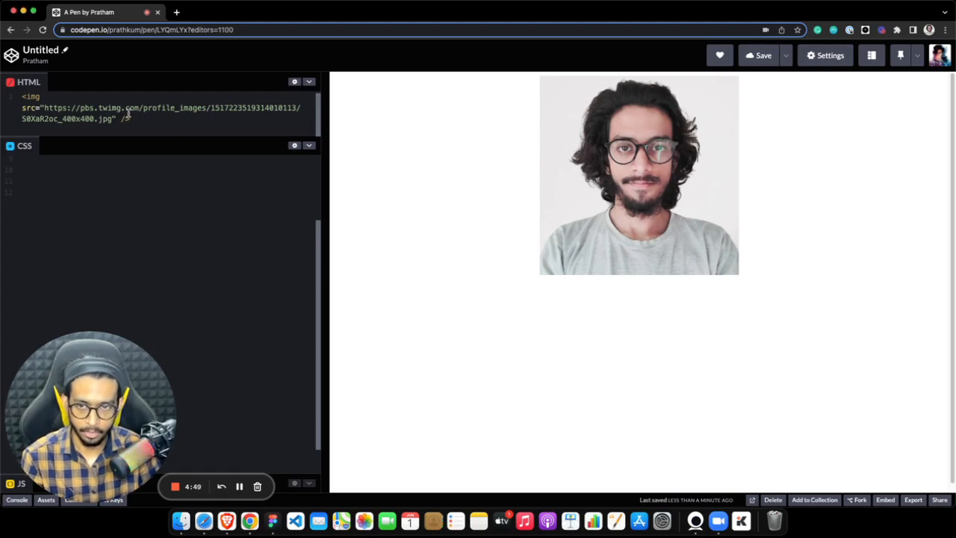
pyautogui.moveTo(478, 178)
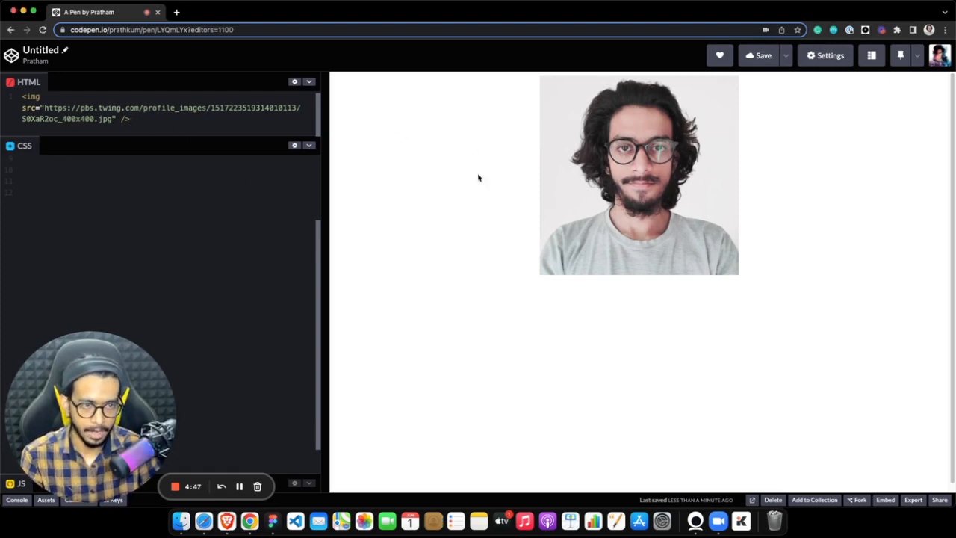
# Write an img rule with -webkit-box-reflect: below so the portrait mirrors beneath itself.
pyautogui.click(188, 194)
pyautogui.write('img {')
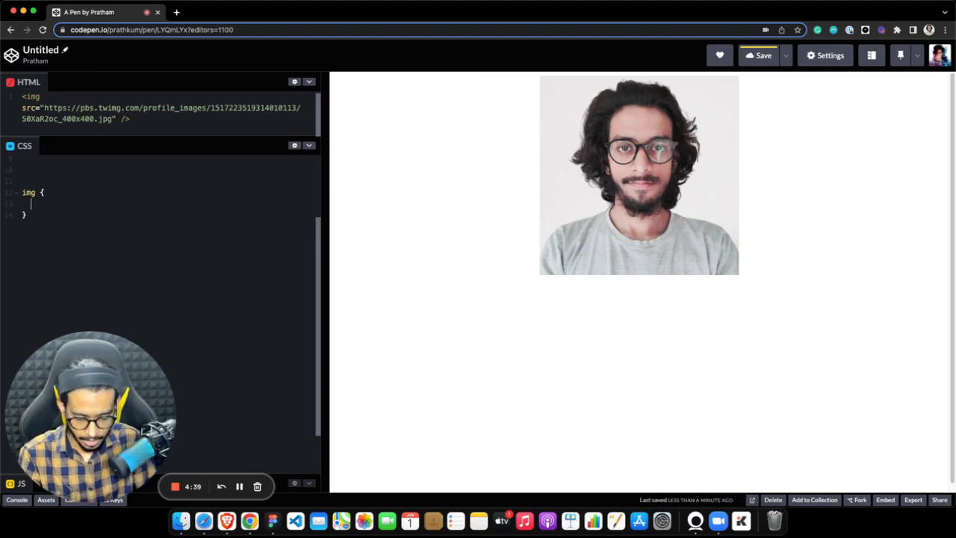
pyautogui.write('boxs')
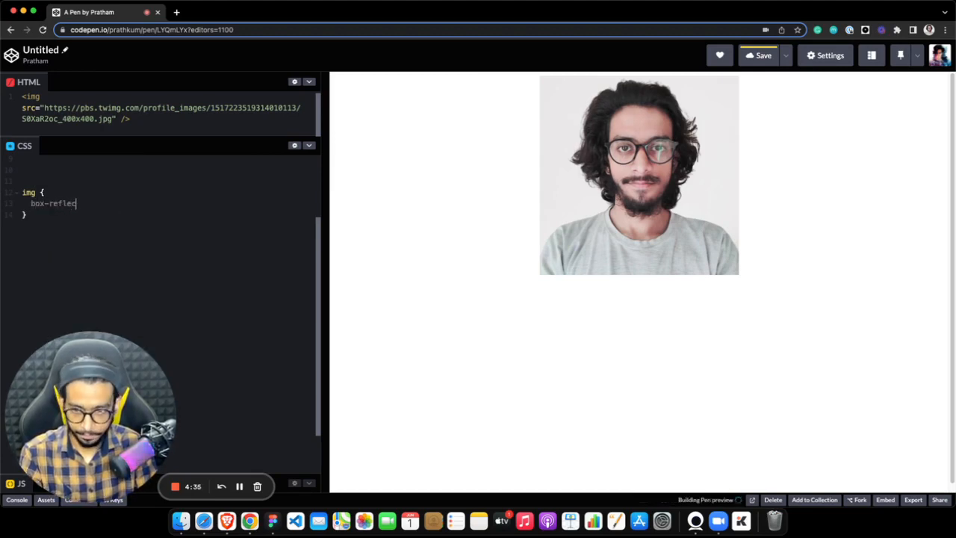
pyautogui.write(':')
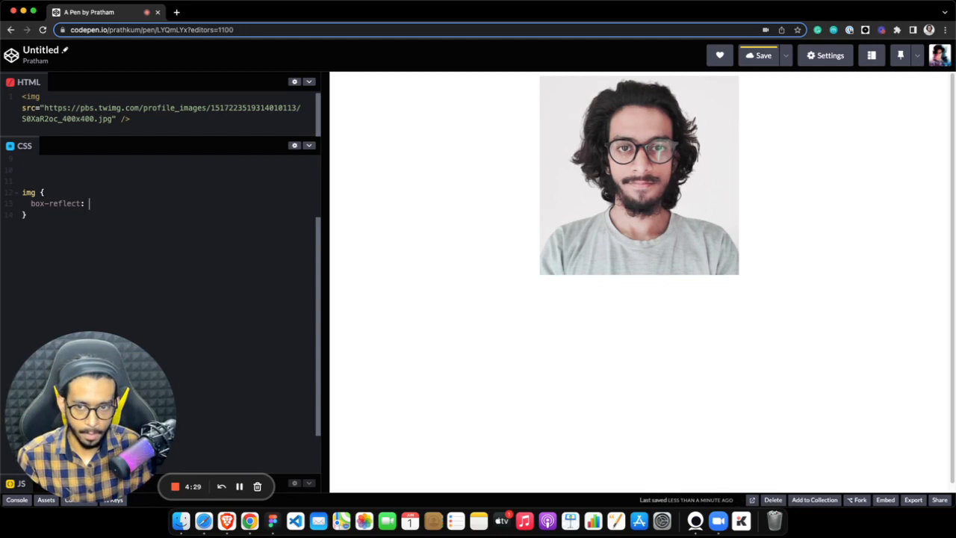
pyautogui.write('below')
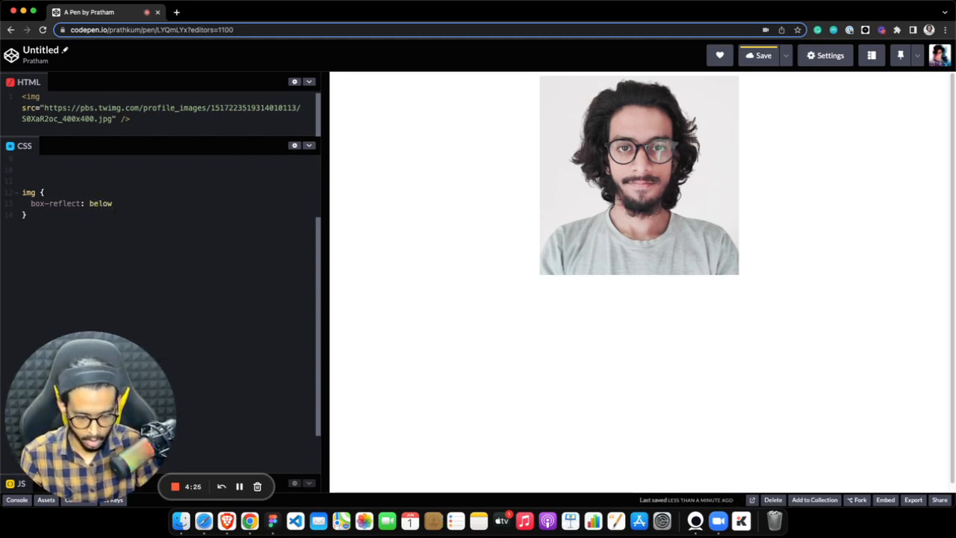
pyautogui.write(';')
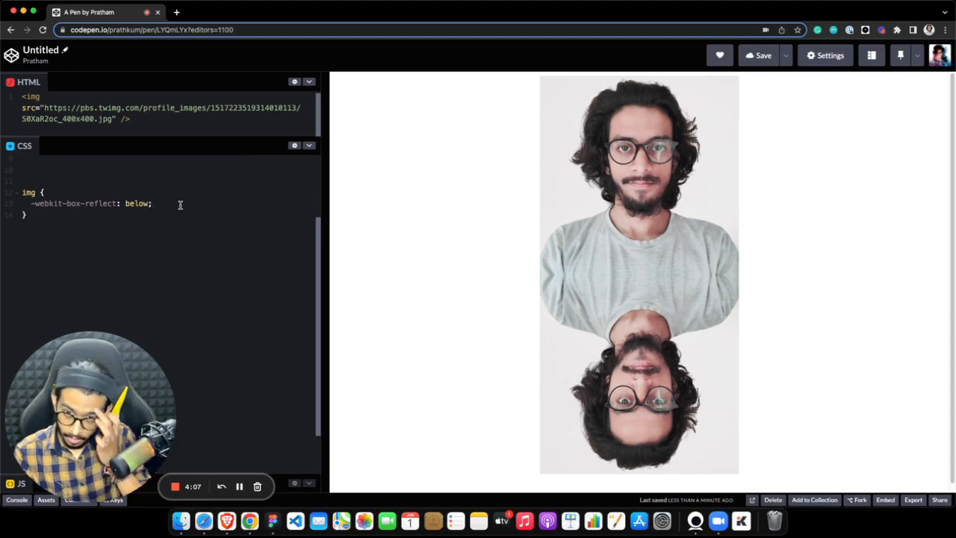
pyautogui.moveTo(587, 268)
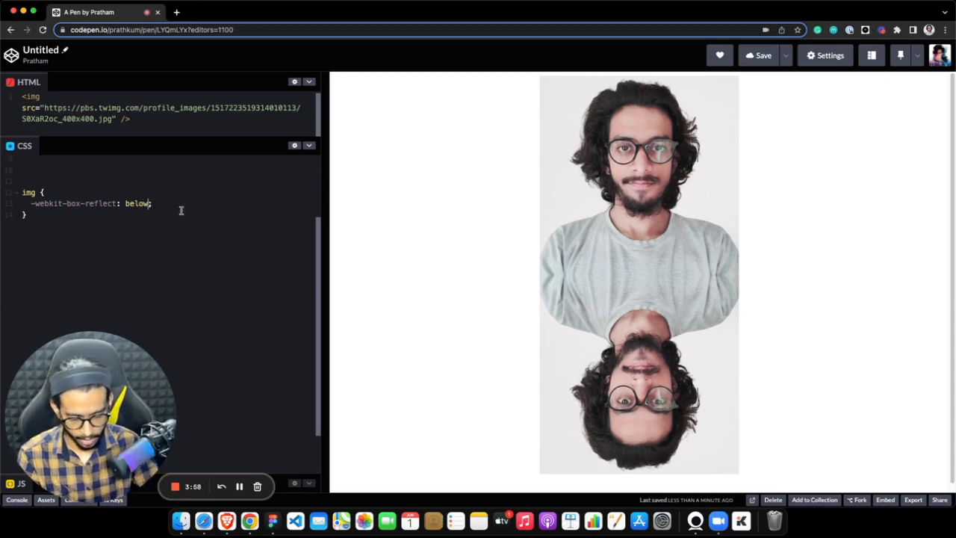
# Extend the reflection with linear-gradient(to bottom, transparent, black) and save the pen.
pyautogui.write('lin')
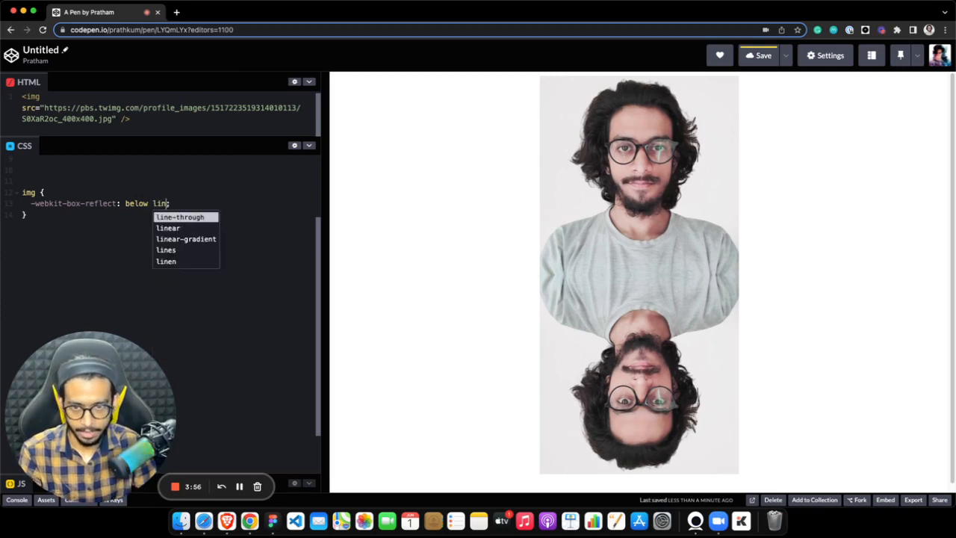
pyautogui.click(185, 239)
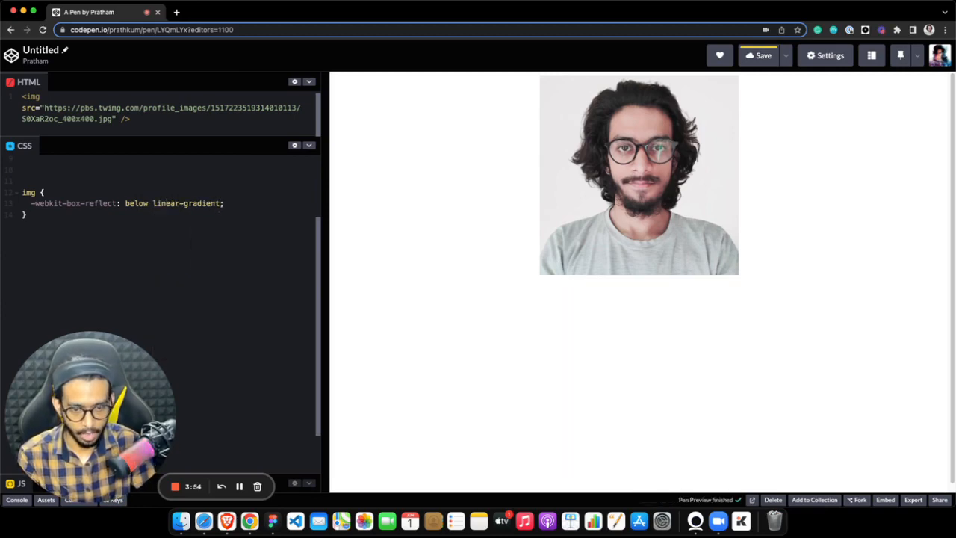
pyautogui.write('(to bottom, transparent,')
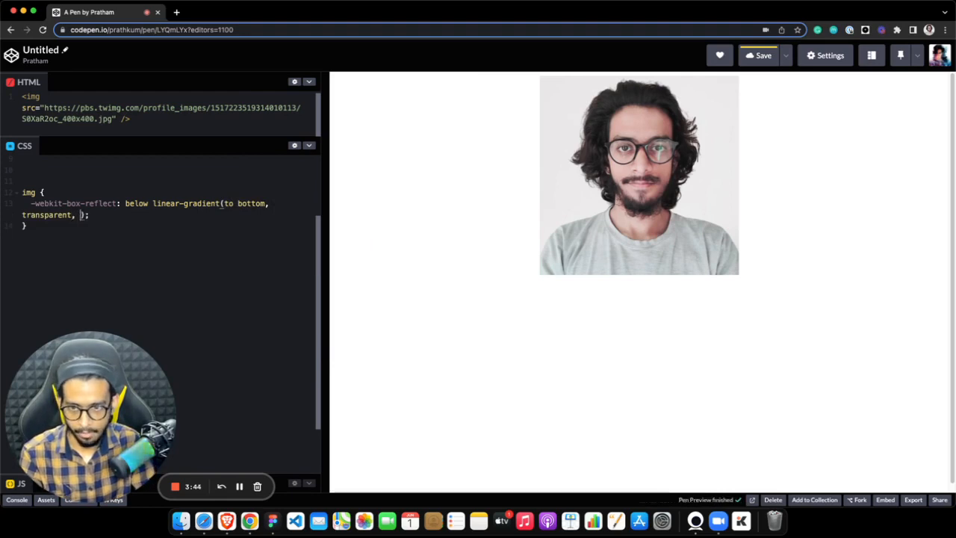
pyautogui.write('black')
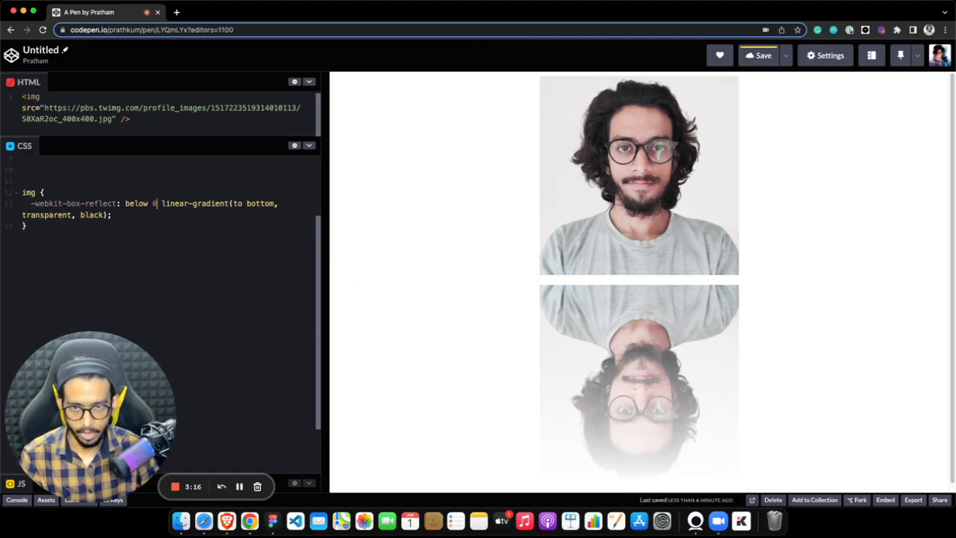
pyautogui.click(762, 55)
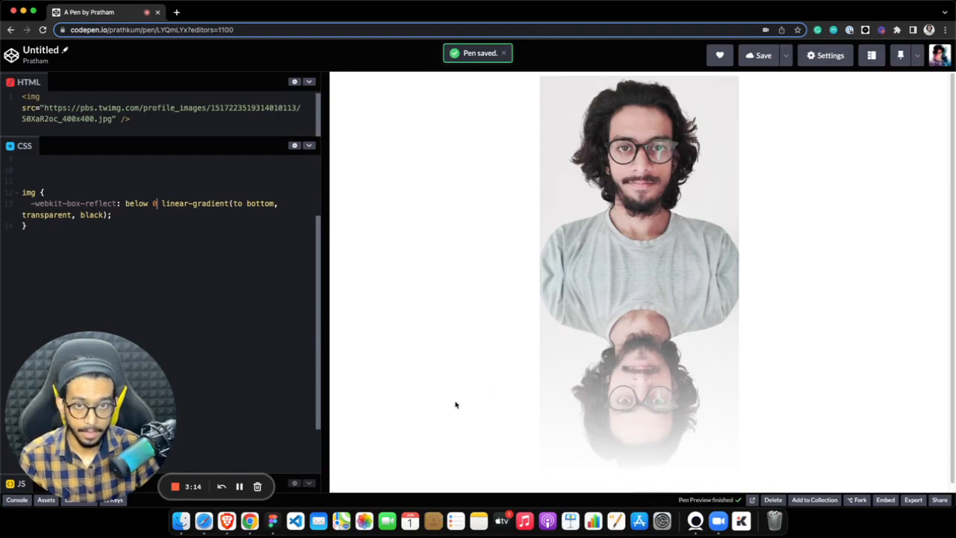